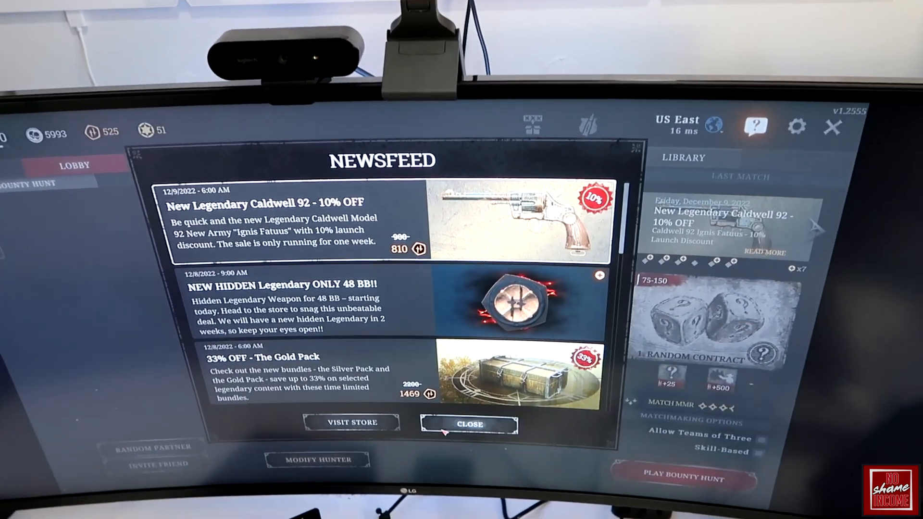
Close the Newsfeed popup to reveal the main lobby.
click(469, 424)
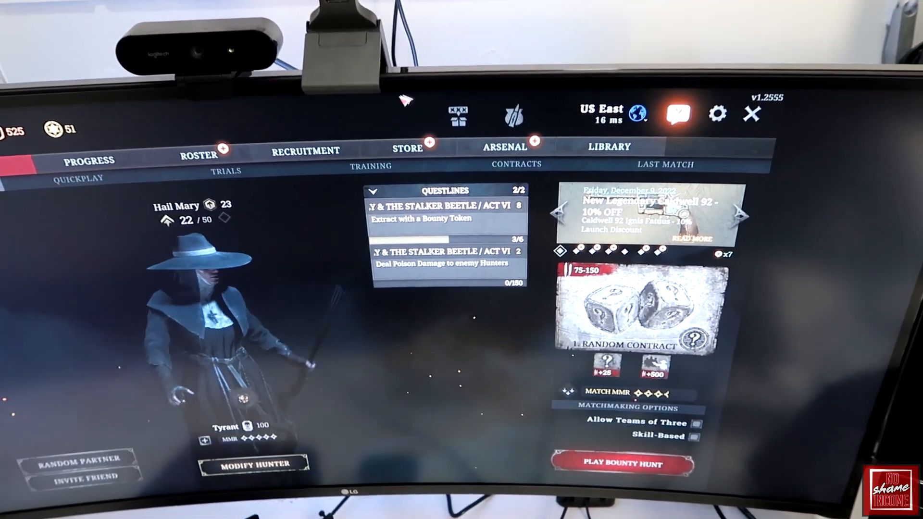
Review the Controller settings, then view Lawson Delta challenges on the Trials page.
click(718, 113)
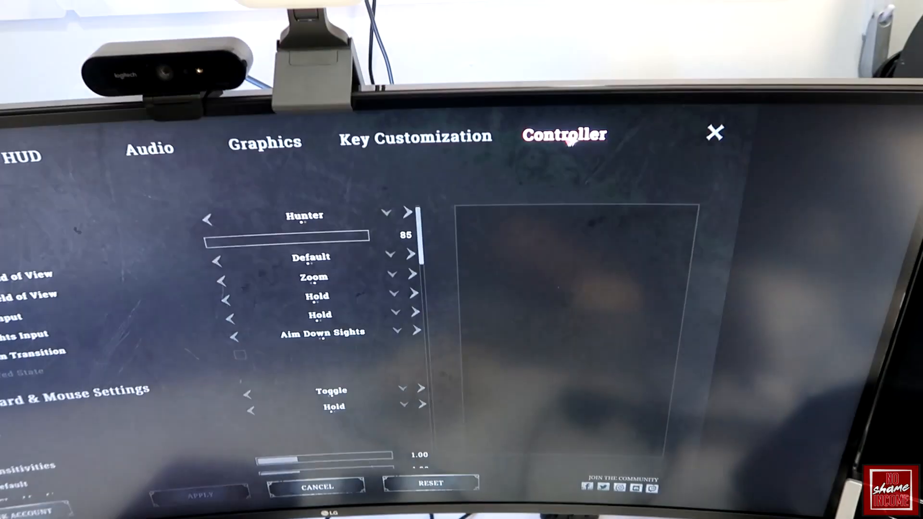
click(264, 142)
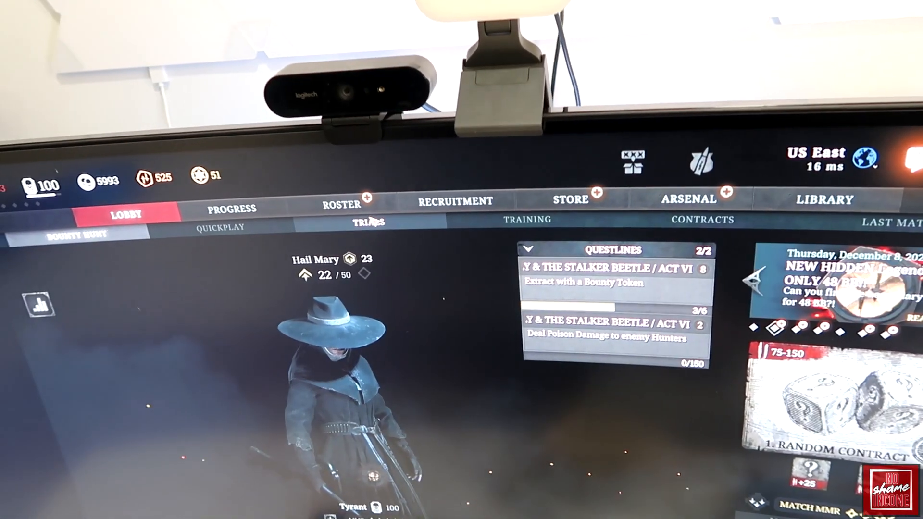
click(363, 222)
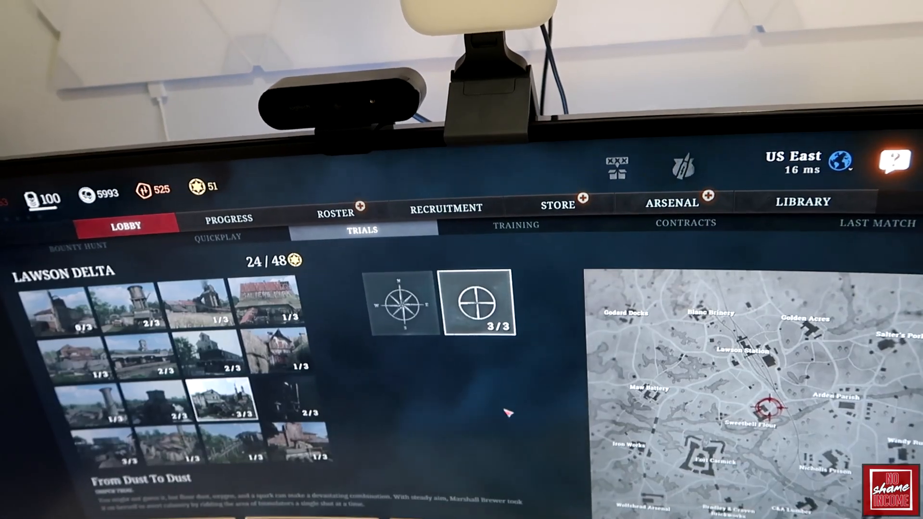